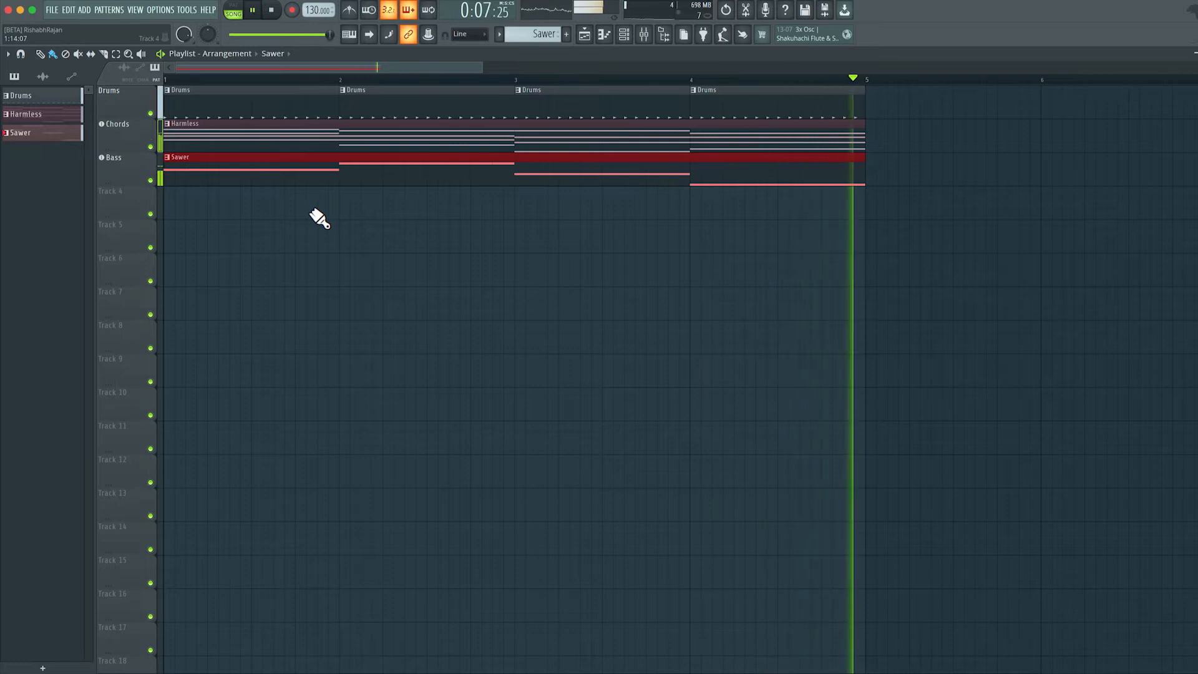
Stop playback and show the mixer with the Chords insert's effect list.
left_click(259, 9)
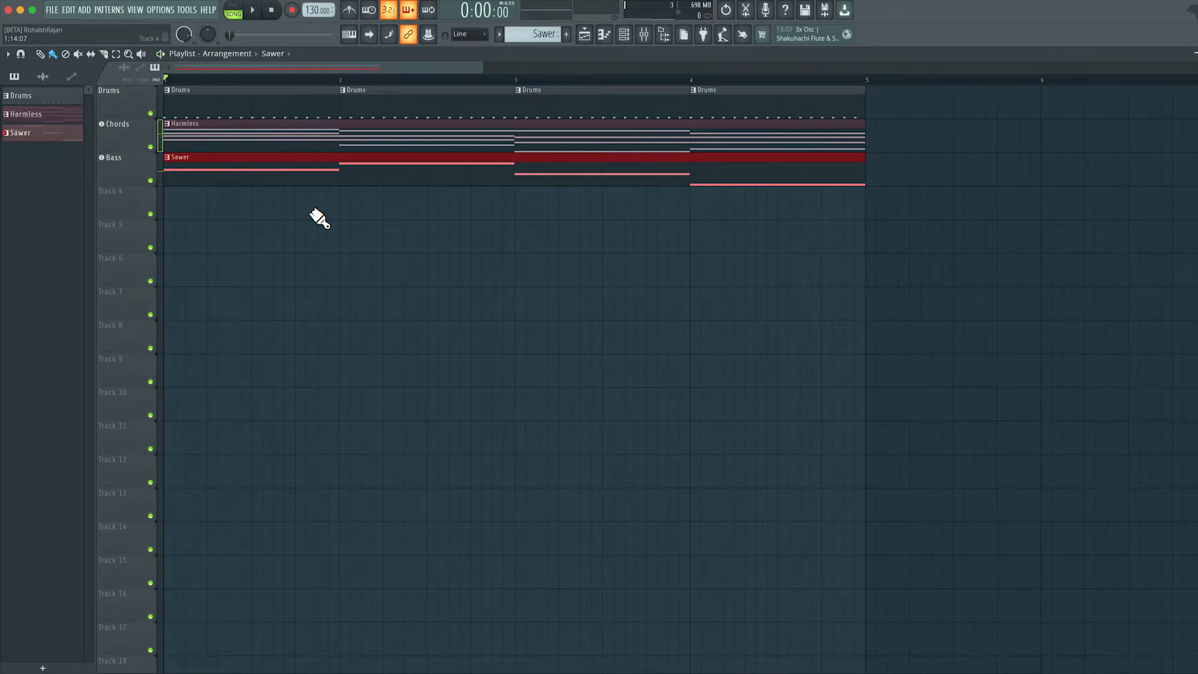
left_click(647, 35)
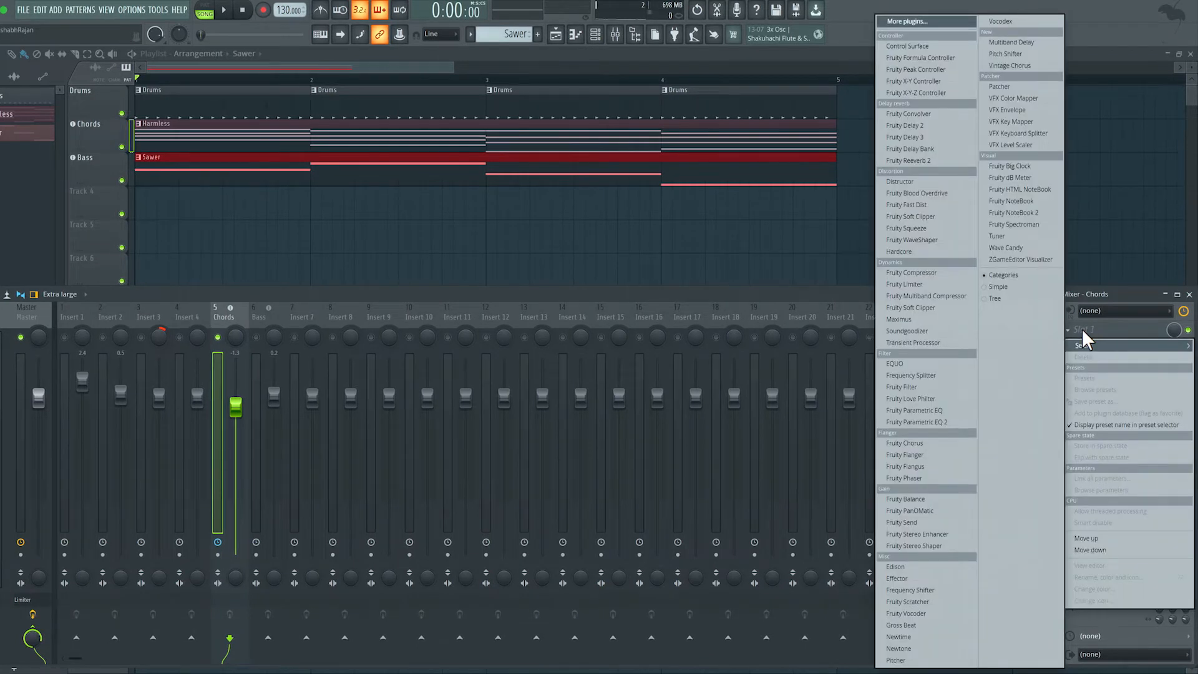
Load Vintage Chorus on Chords with the Juno 6 Mode II preset and a raised Mix amount.
left_click(1006, 65)
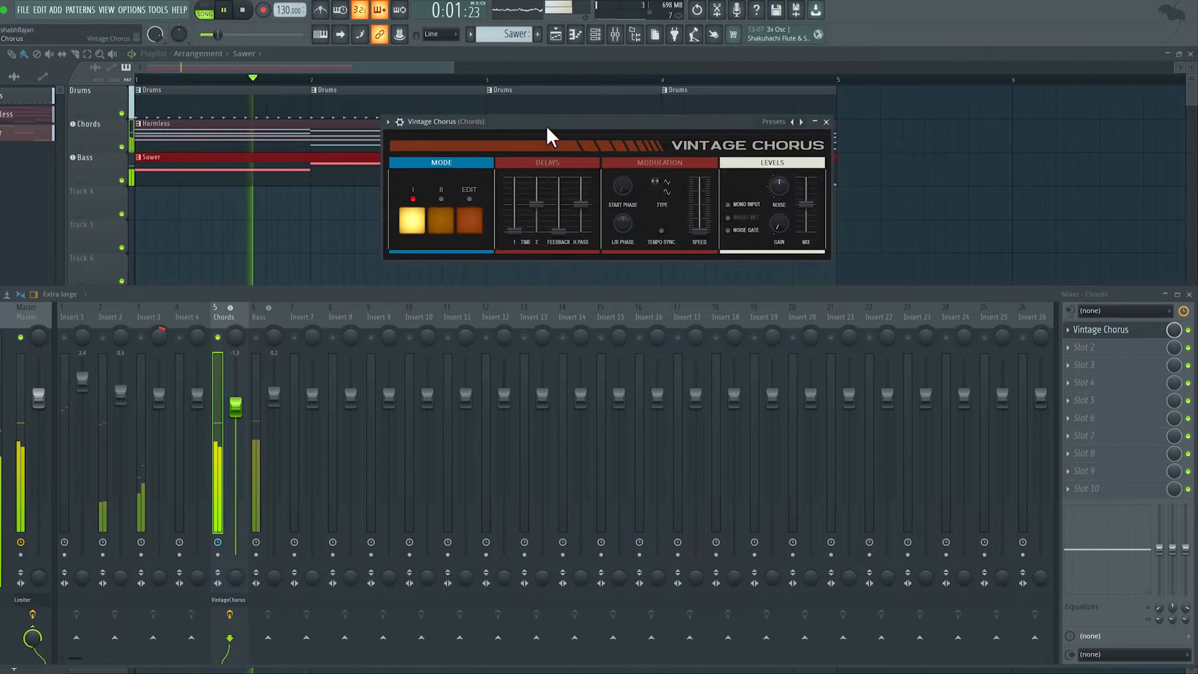
left_click(239, 10)
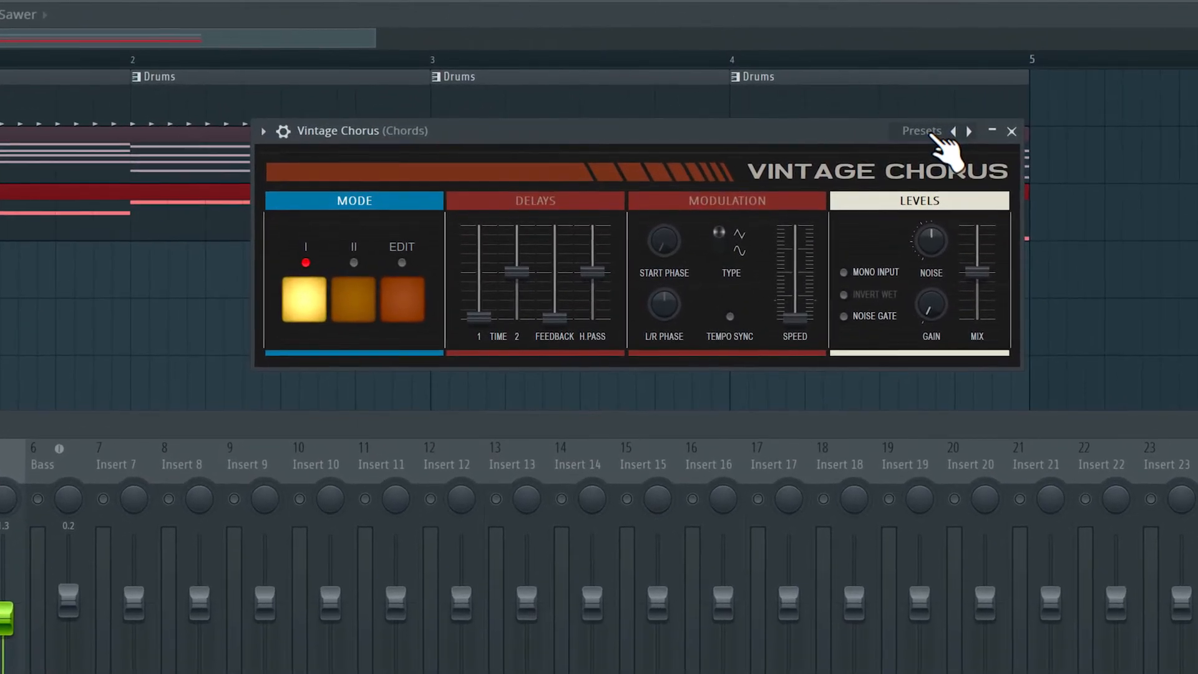
left_click(921, 131)
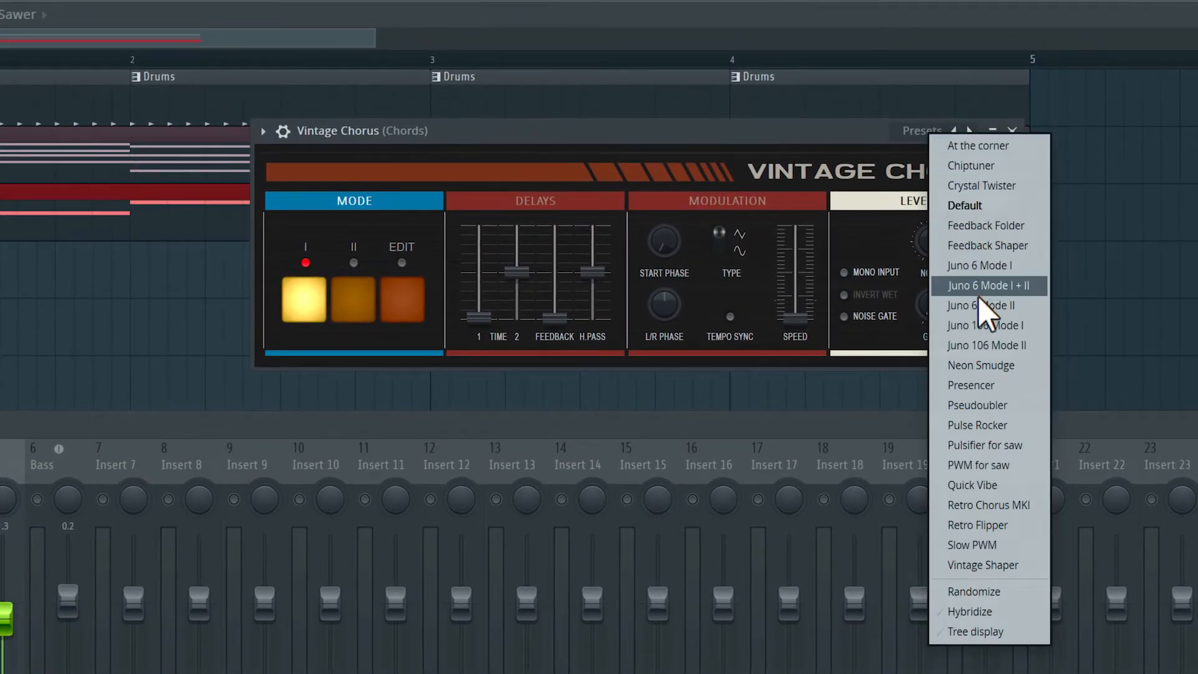
mouse_move(996, 374)
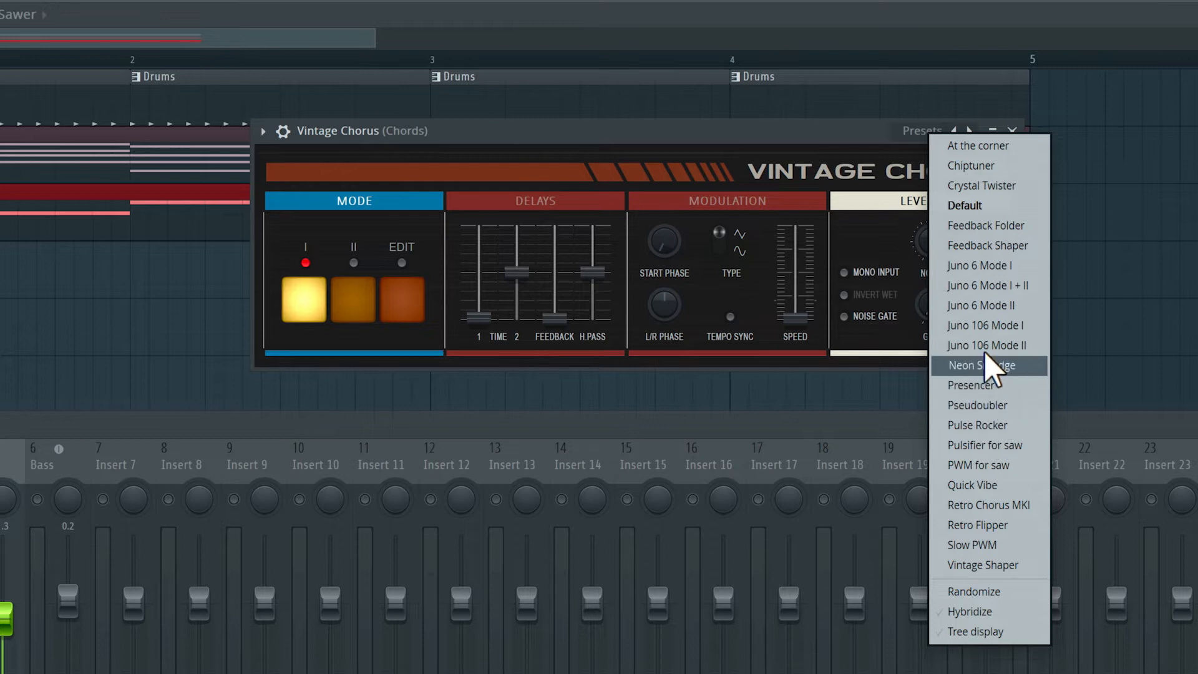
left_click(989, 365)
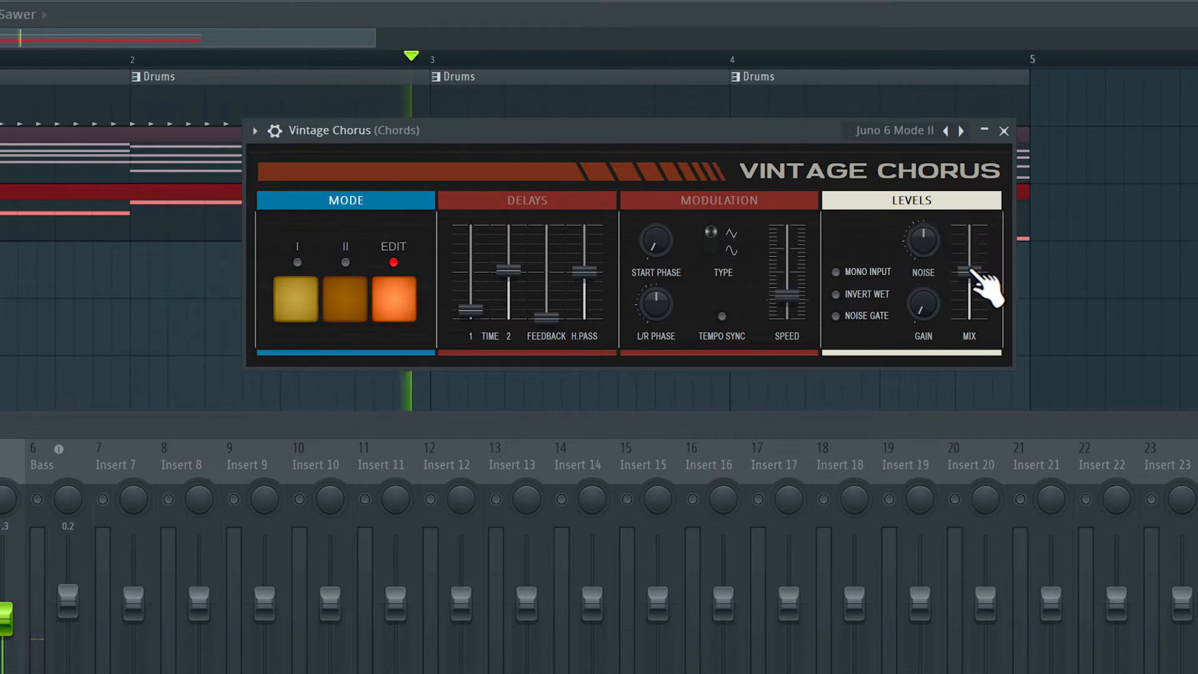
left_click_drag(971, 275, 971, 321)
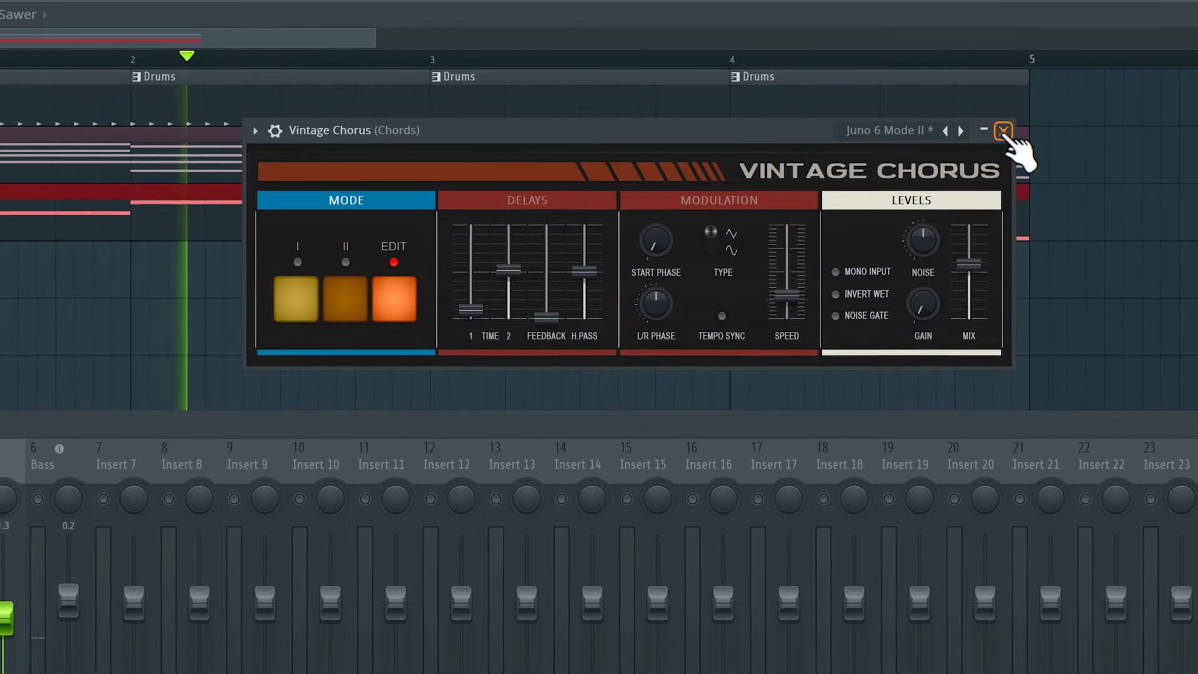
left_click(1003, 131)
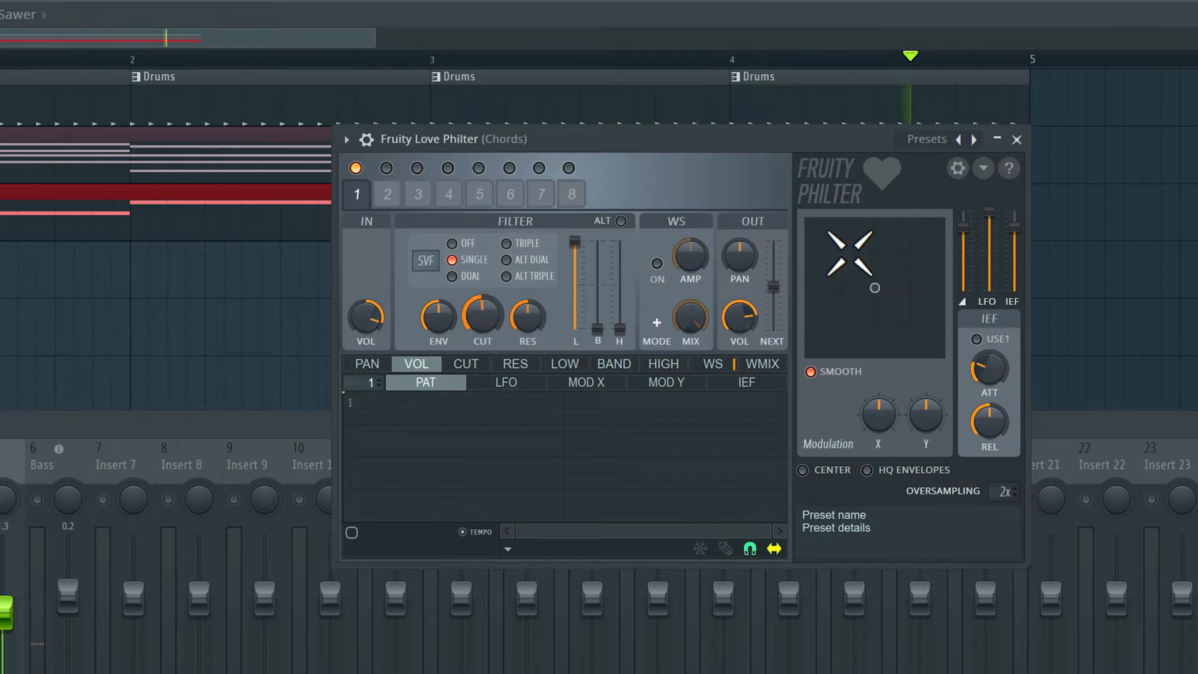
Set the Chords Love Philter to the PC lowpass preset after trying EF lowpass.
left_click(982, 167)
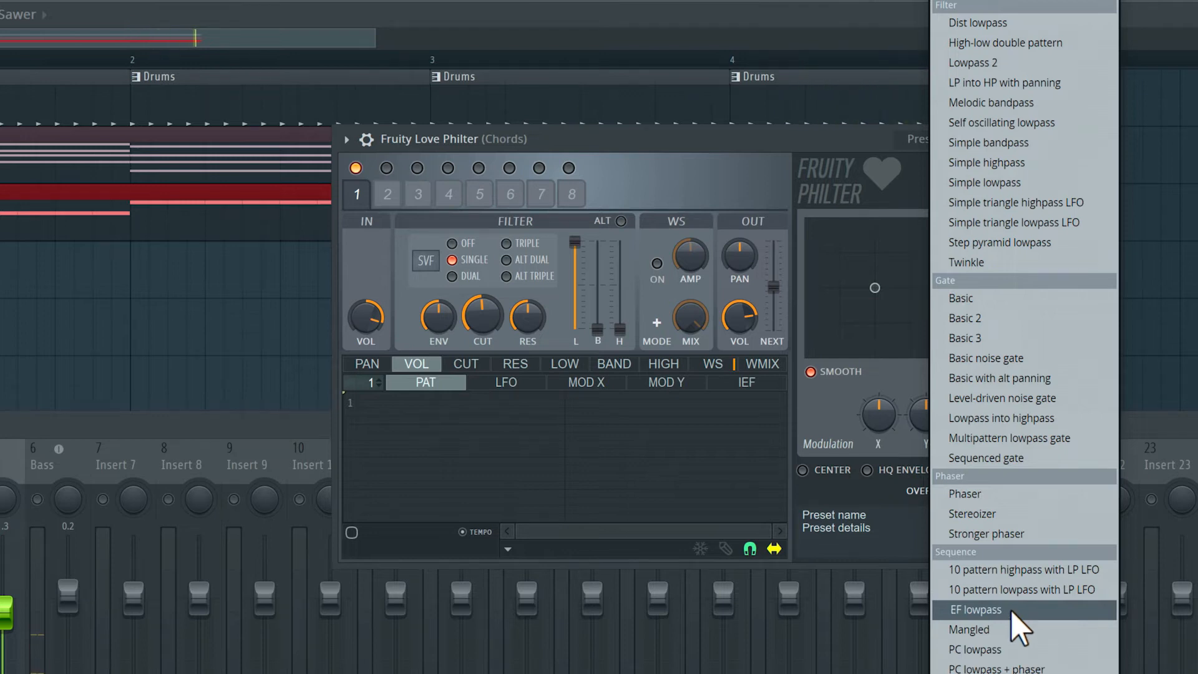
left_click(981, 609)
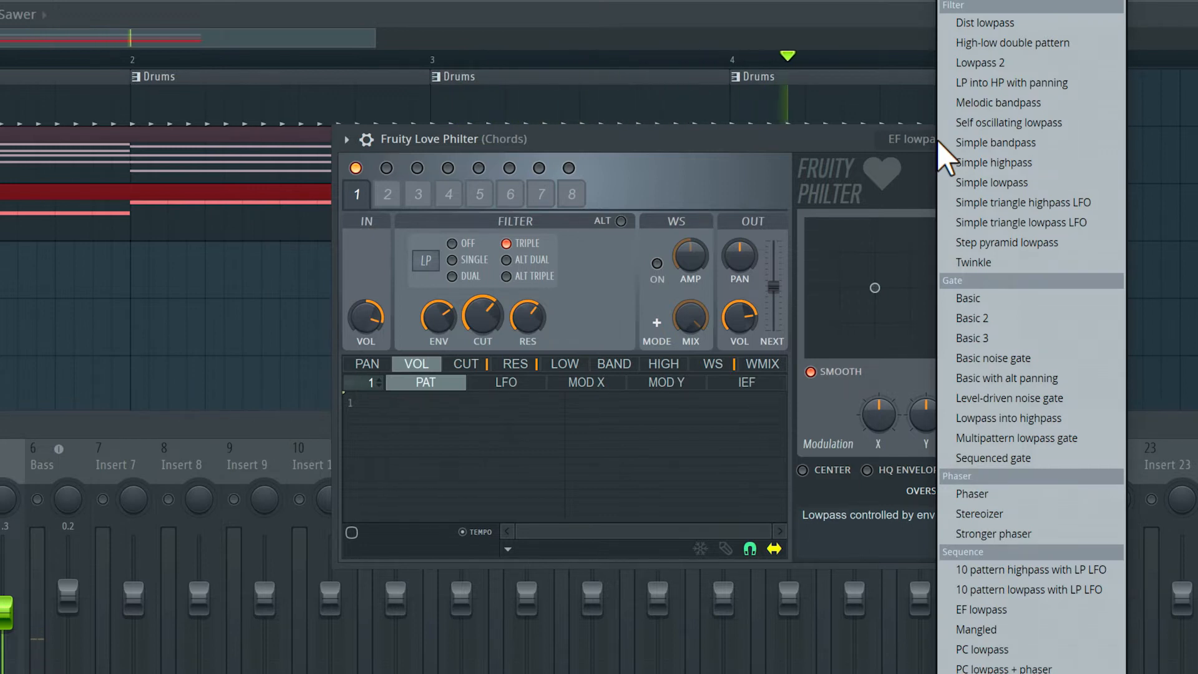
mouse_move(1009, 659)
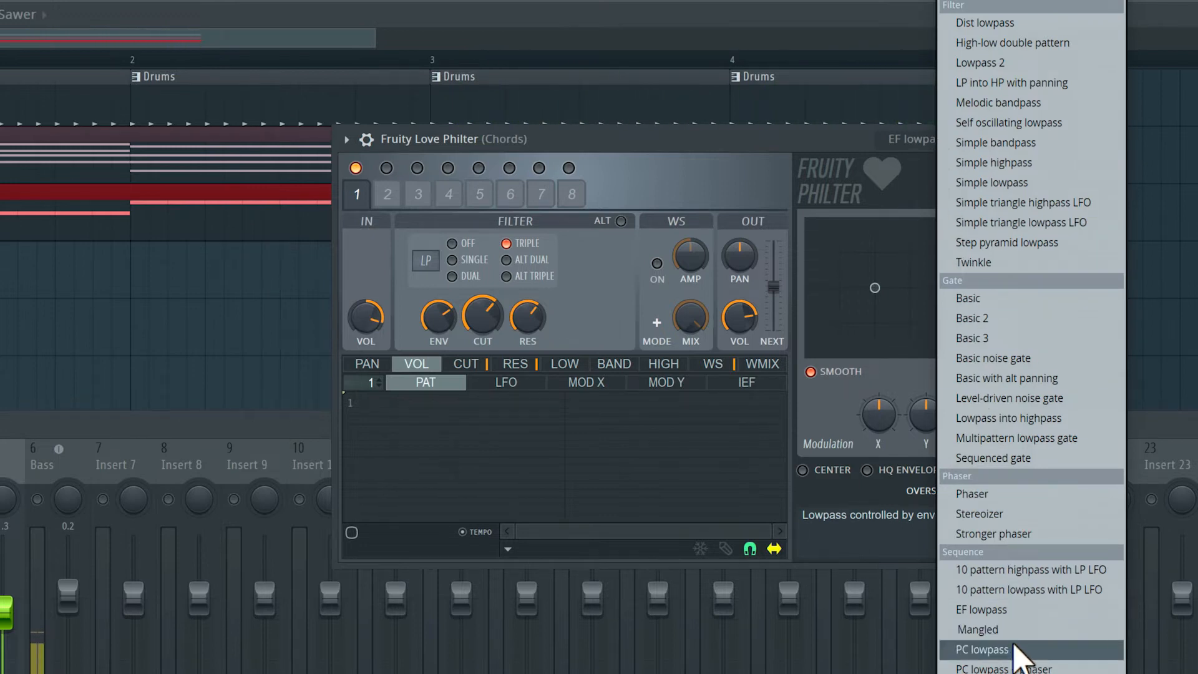
left_click(979, 650)
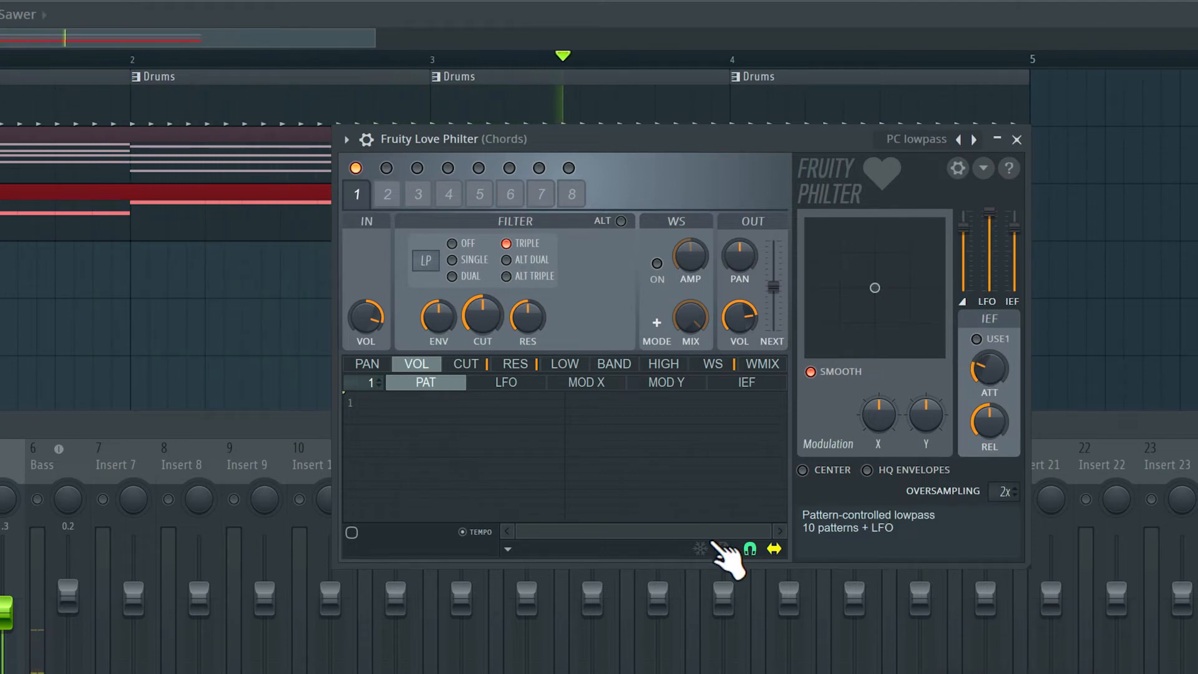
left_click(466, 365)
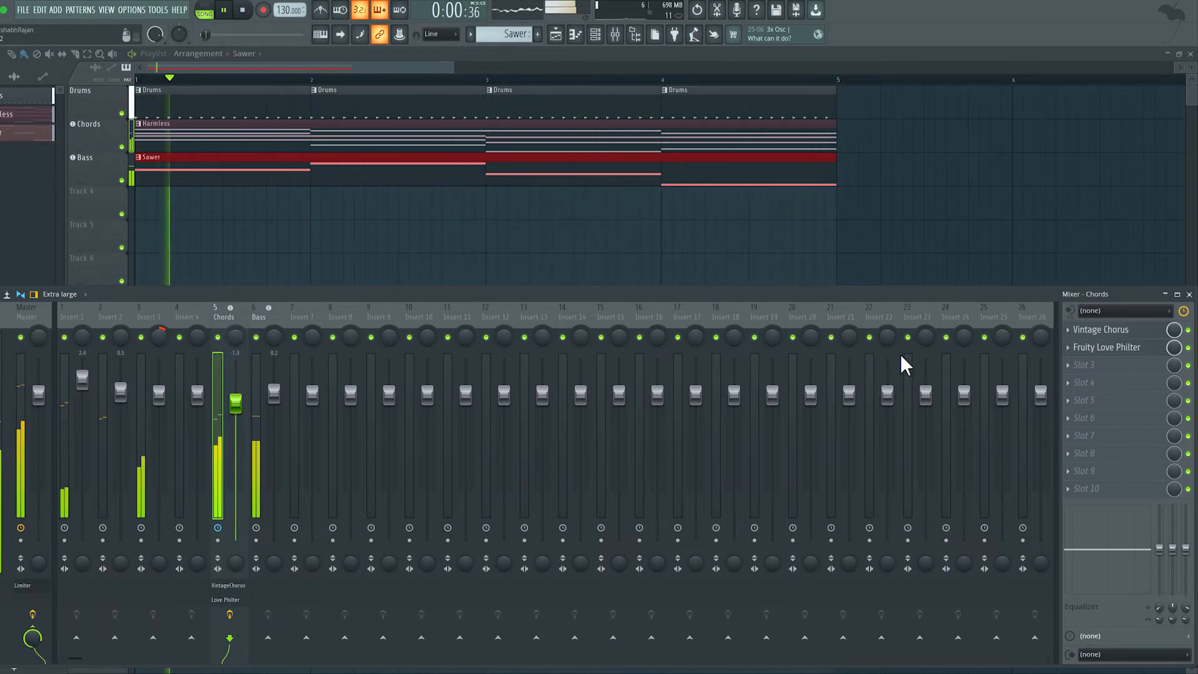
Load Gross Beat on Chords and set its volume pattern to 1/4 Bt Gate.
left_click(1105, 364)
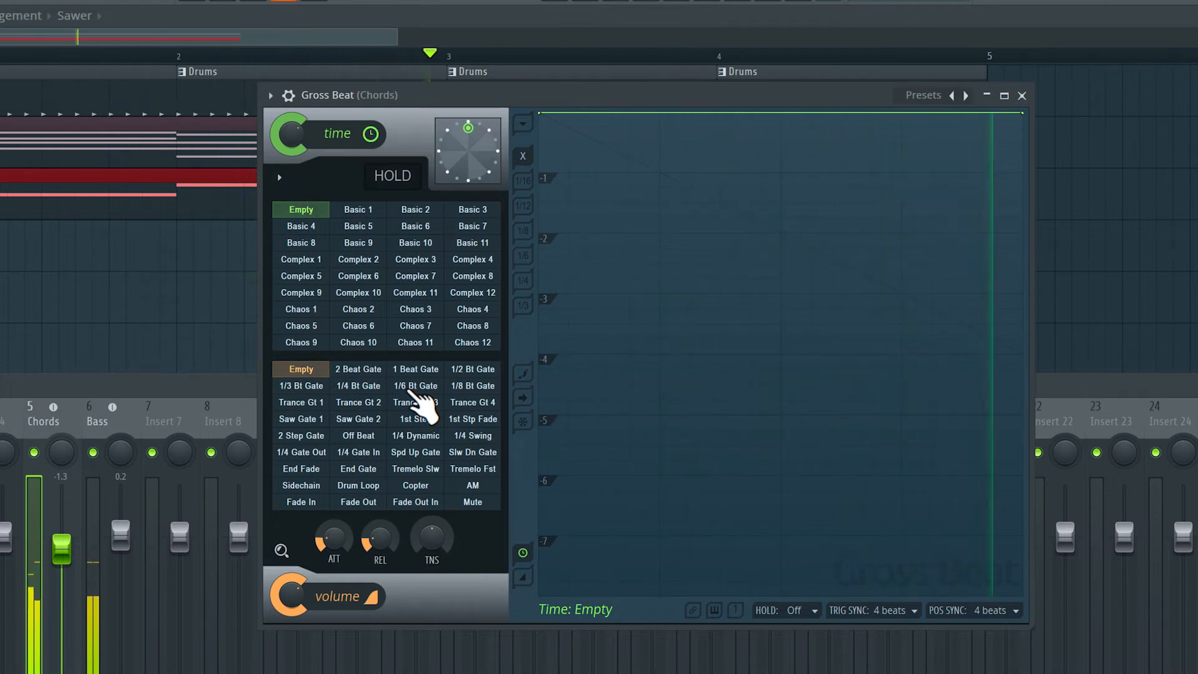
left_click(414, 386)
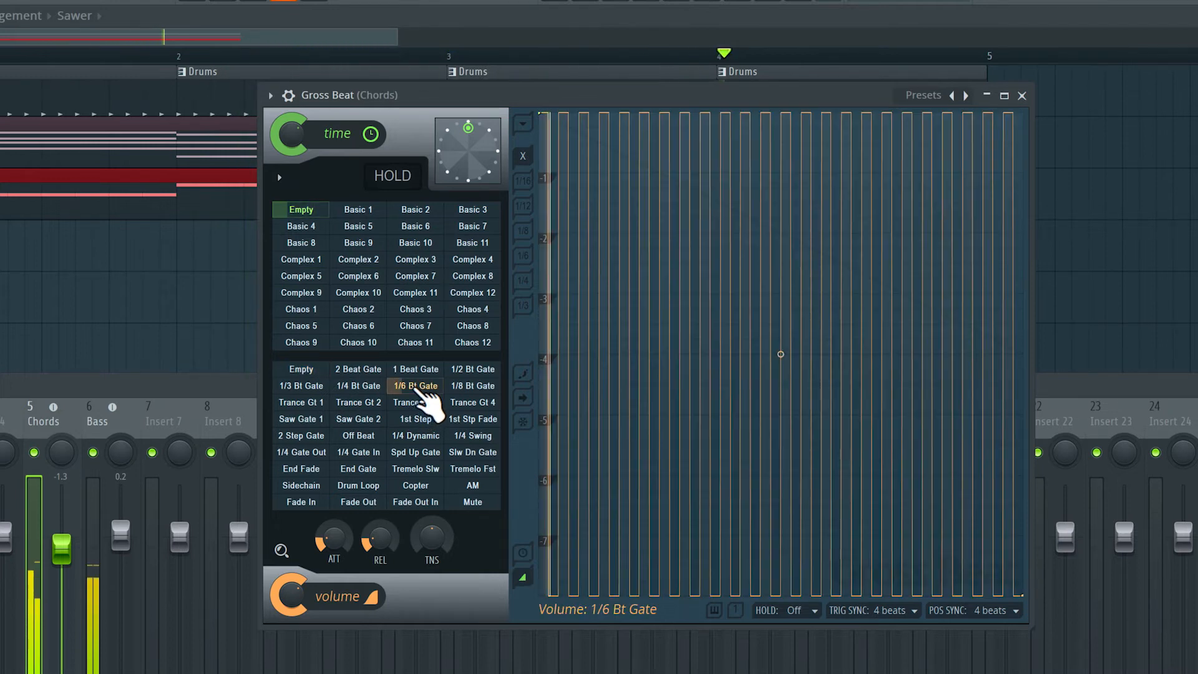
left_click(356, 385)
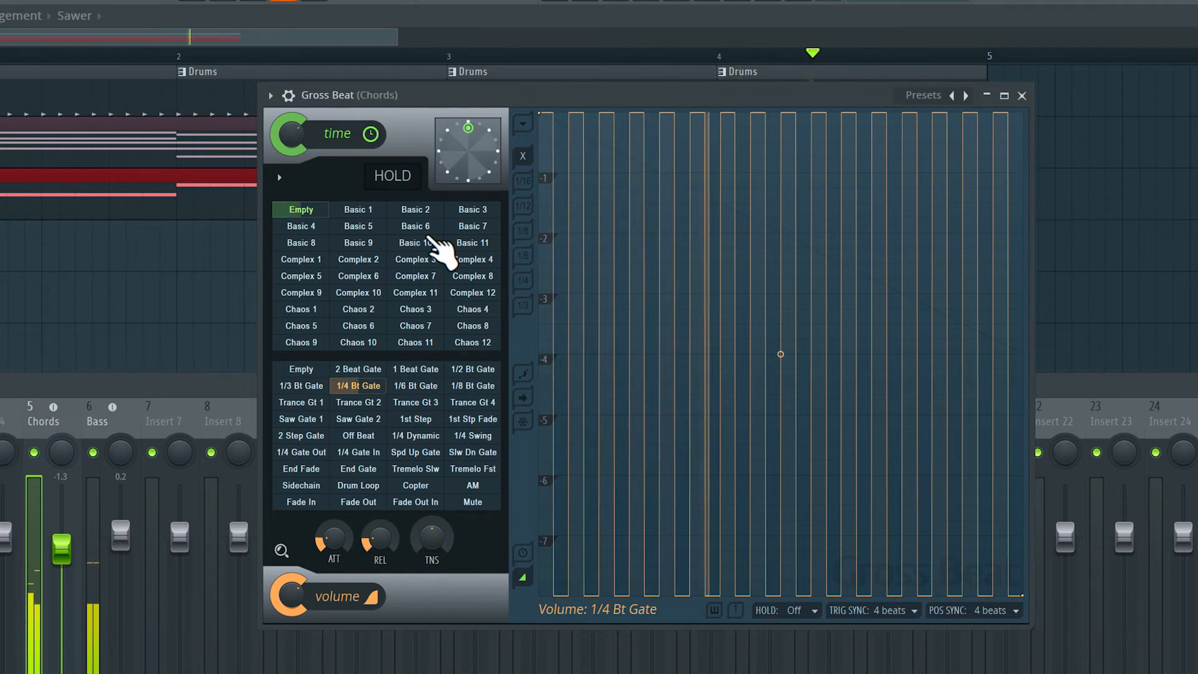
Try Basic 6 and Basic 10 time patterns, settle on Complex 3 and close Gross Beat.
left_click(415, 226)
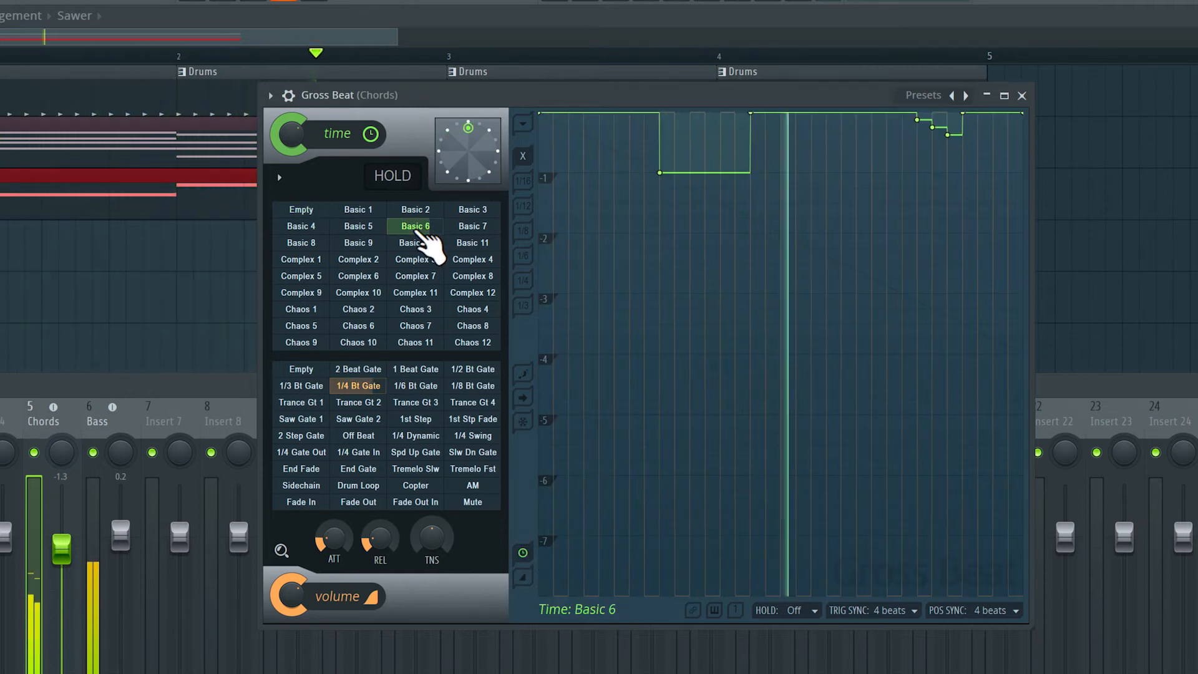
left_click(414, 242)
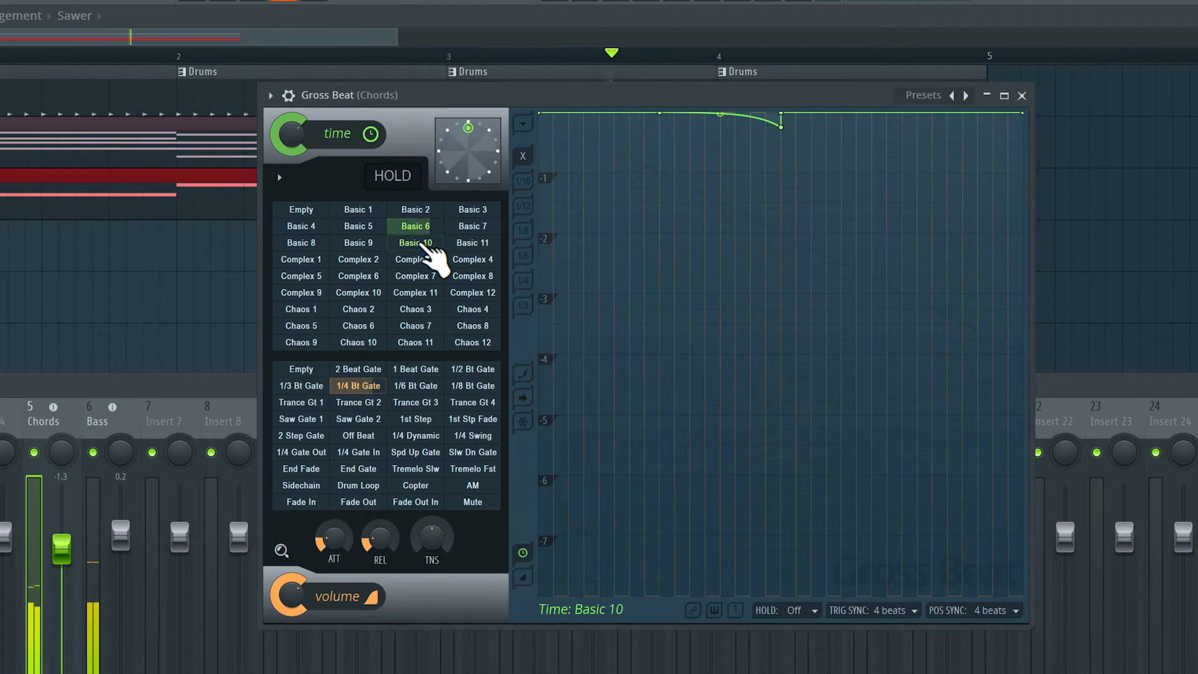
left_click(414, 259)
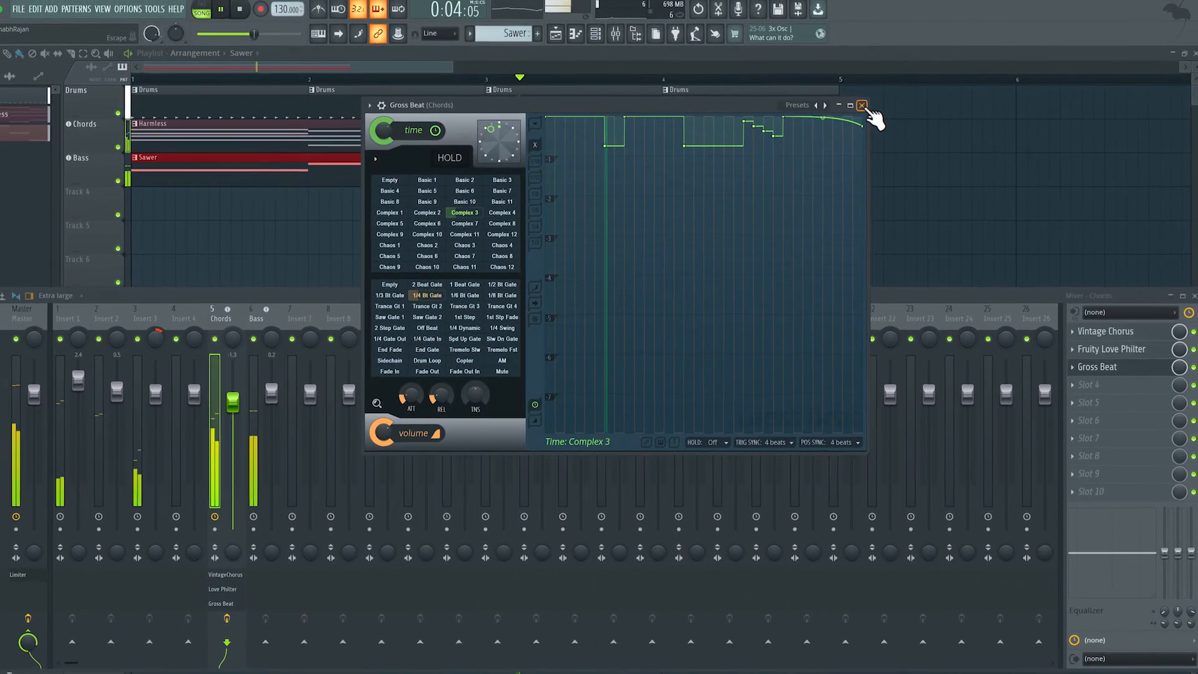
left_click(864, 105)
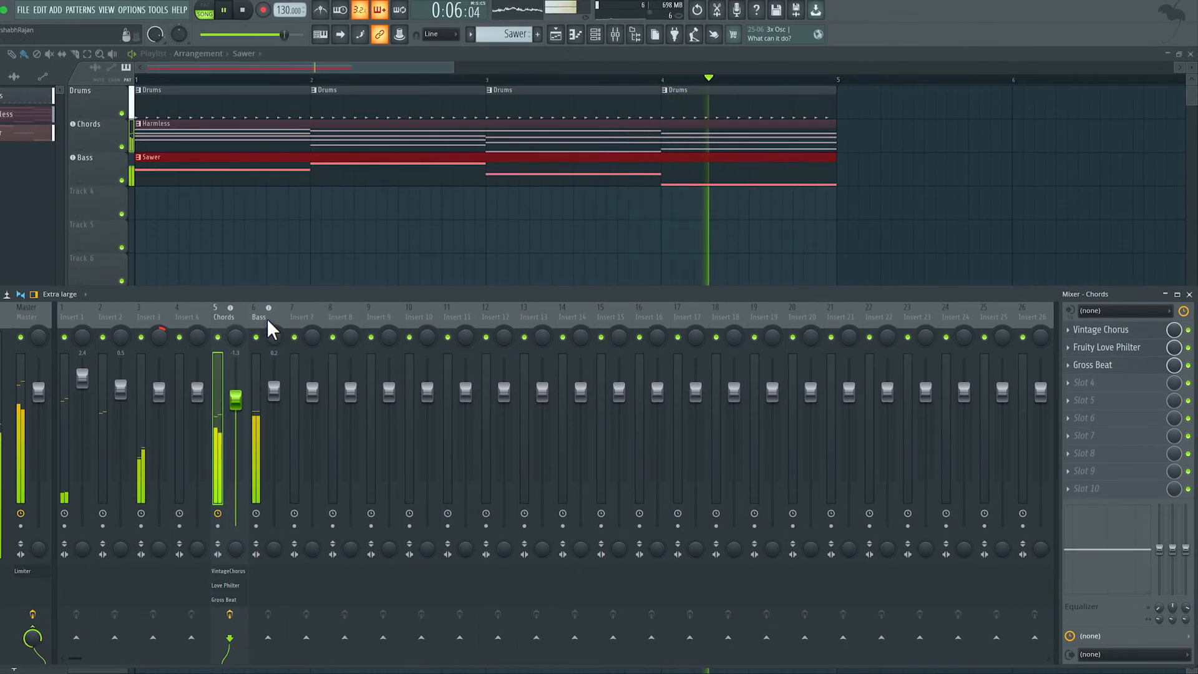
Load Fruity Blood Overdrive into the first slot of the Bass insert.
left_click(255, 317)
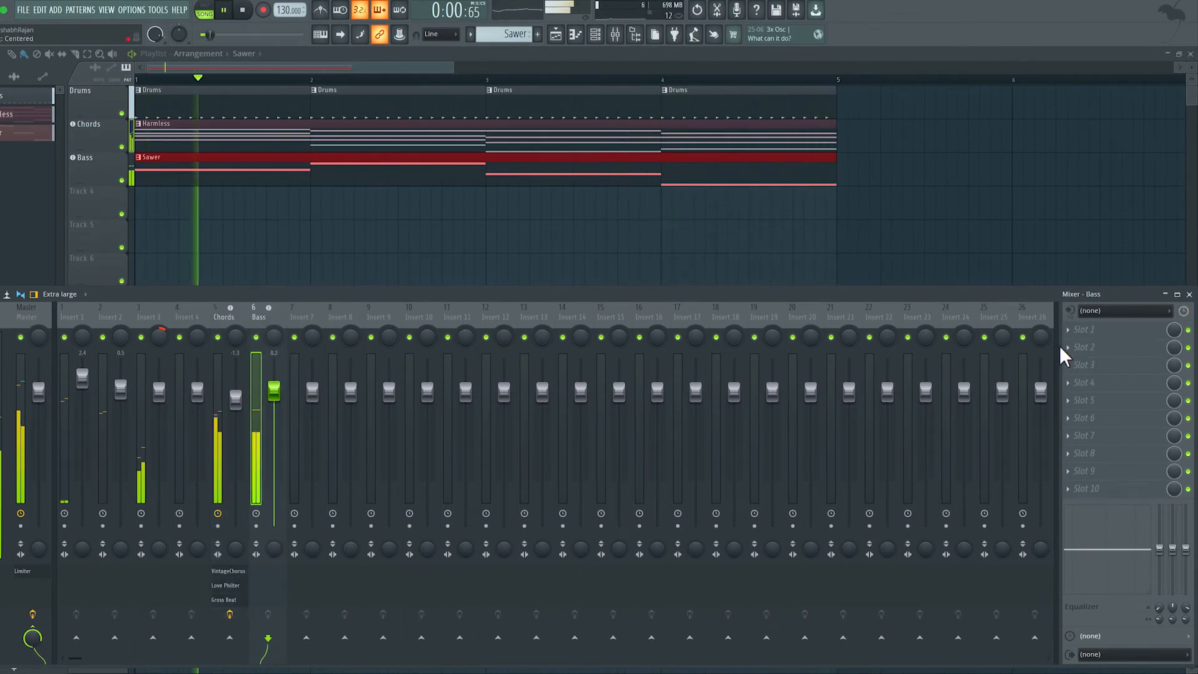
left_click(1083, 329)
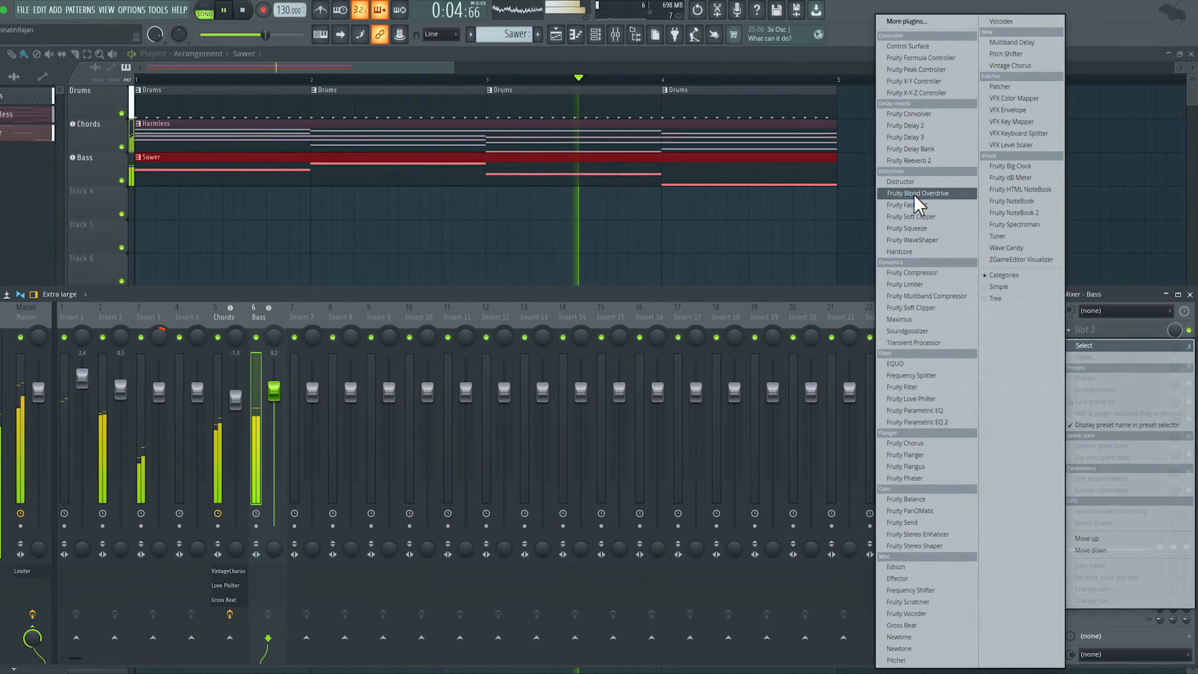
left_click(918, 192)
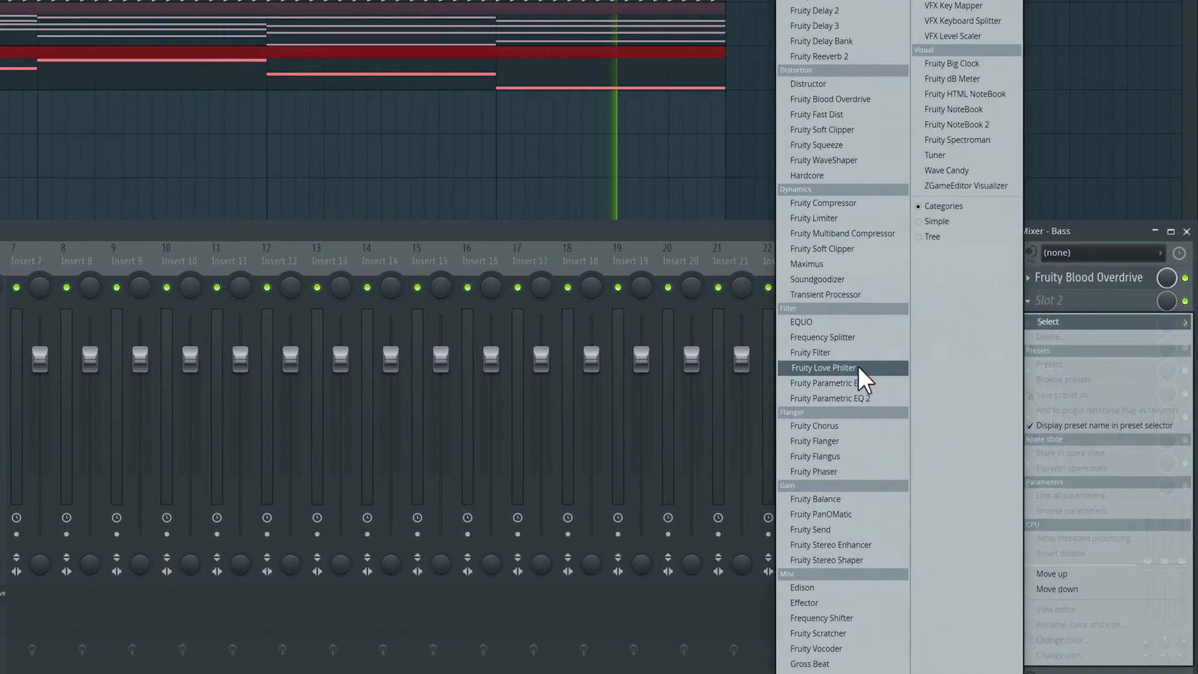
Load Fruity Love Philter into Bass slot 2 with the Sidechain low freq preset.
left_click(824, 367)
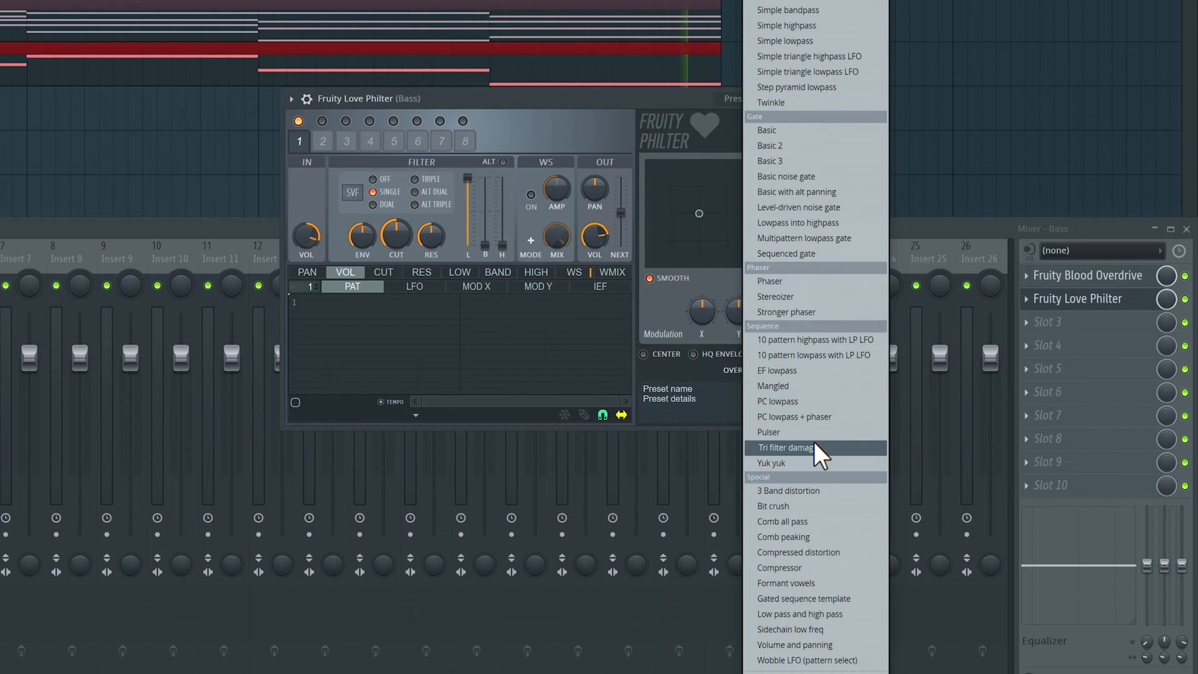
mouse_move(809, 588)
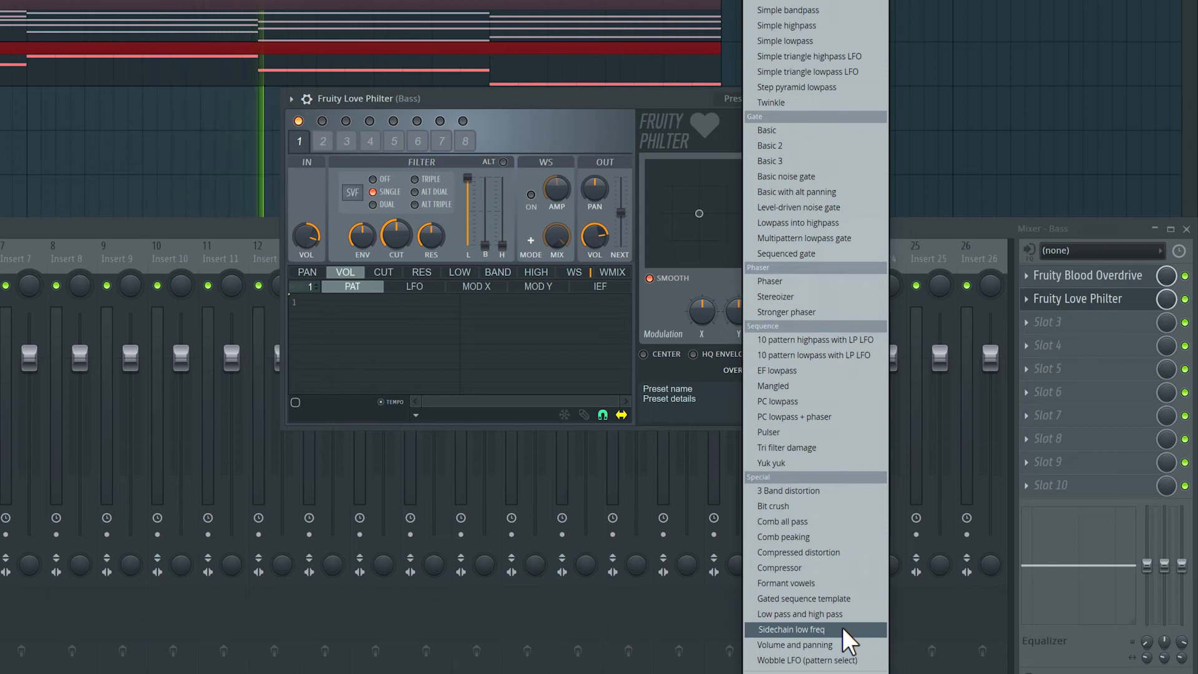
left_click(789, 629)
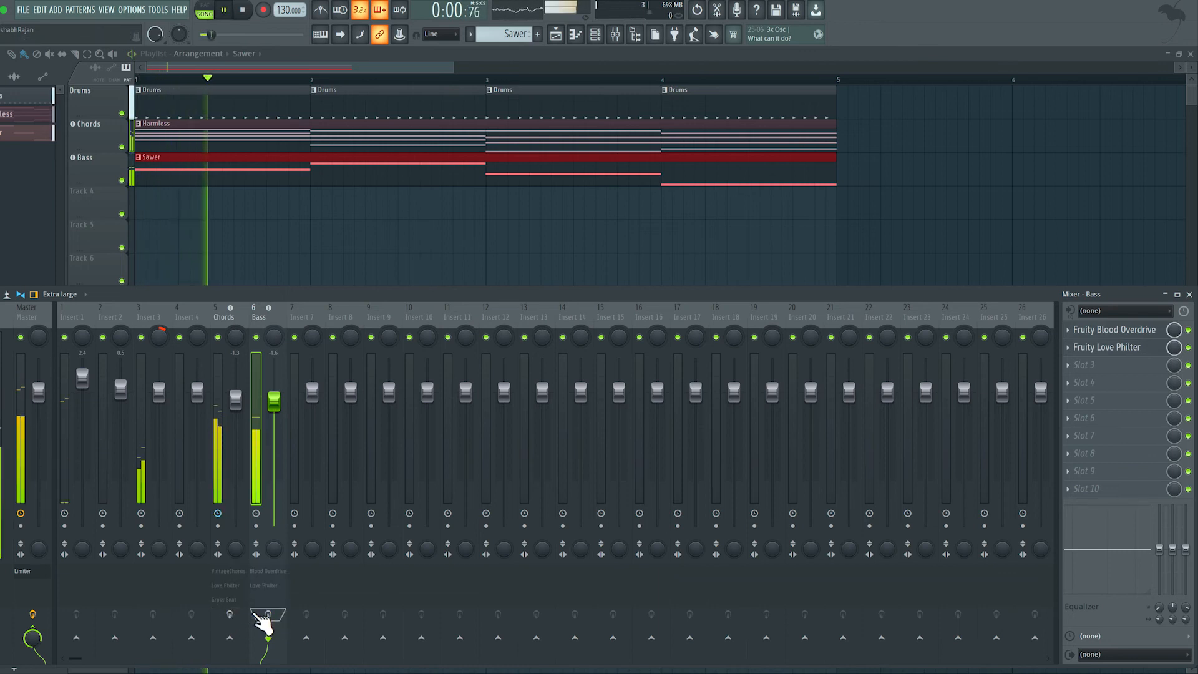
Stop playback and reopen the Bass track's Love Philter showing Sidechain low freq.
left_click(215, 10)
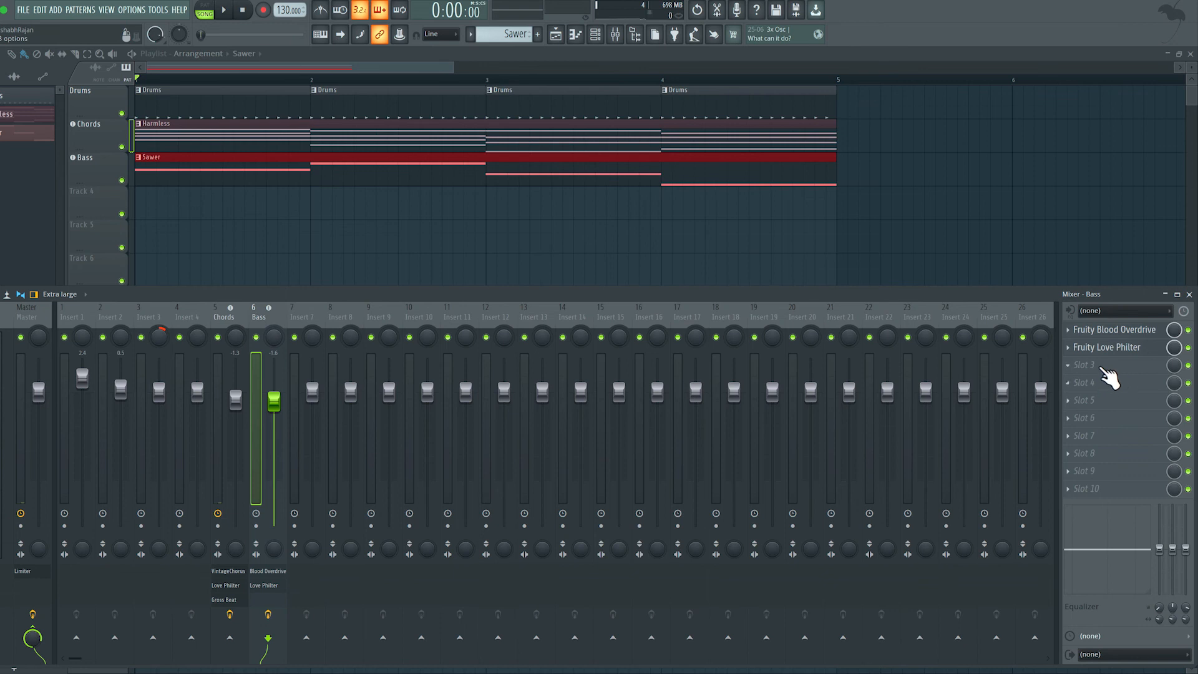
left_click(1083, 365)
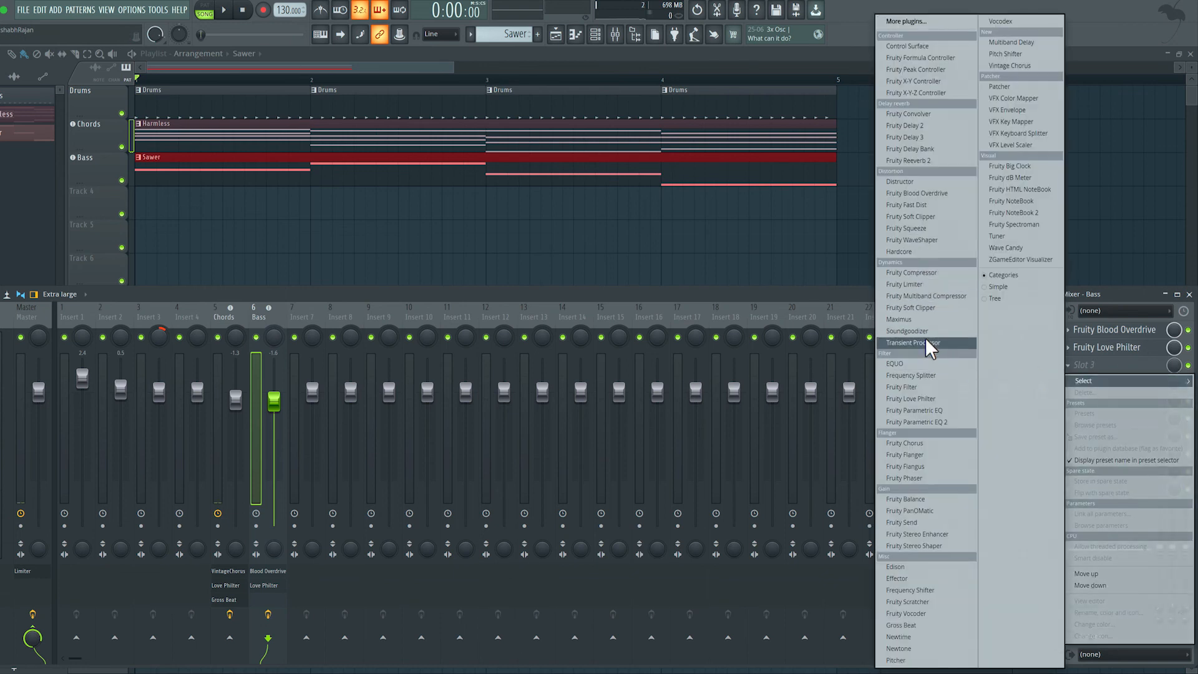
left_click(1106, 347)
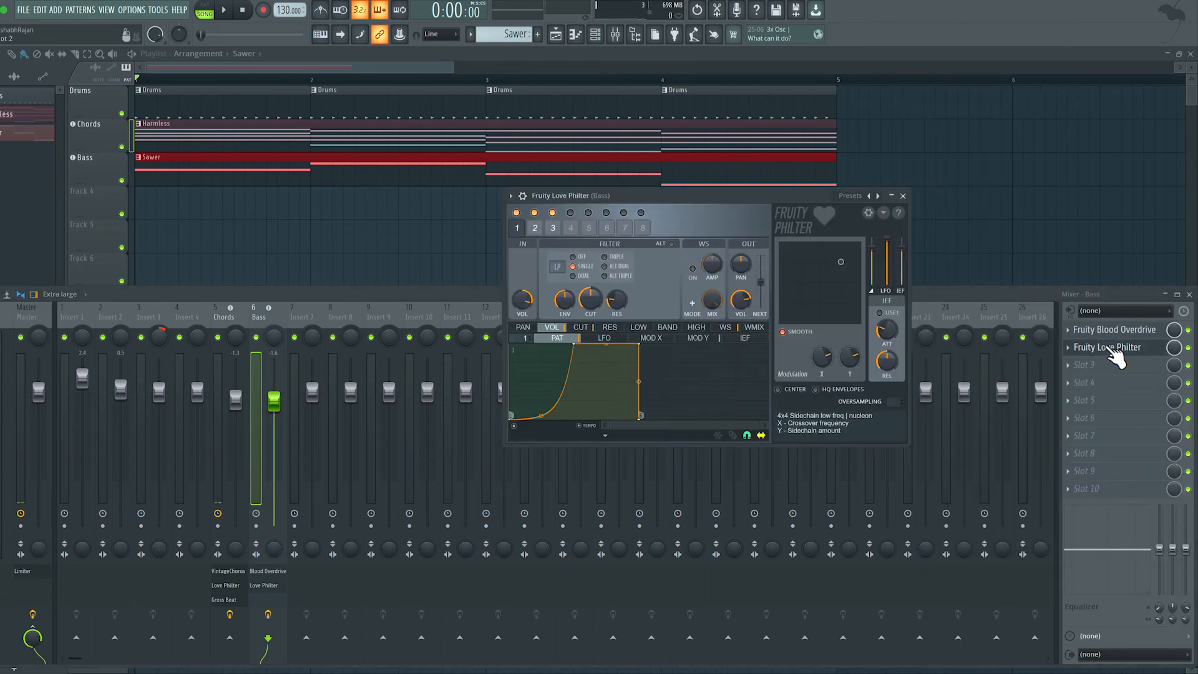